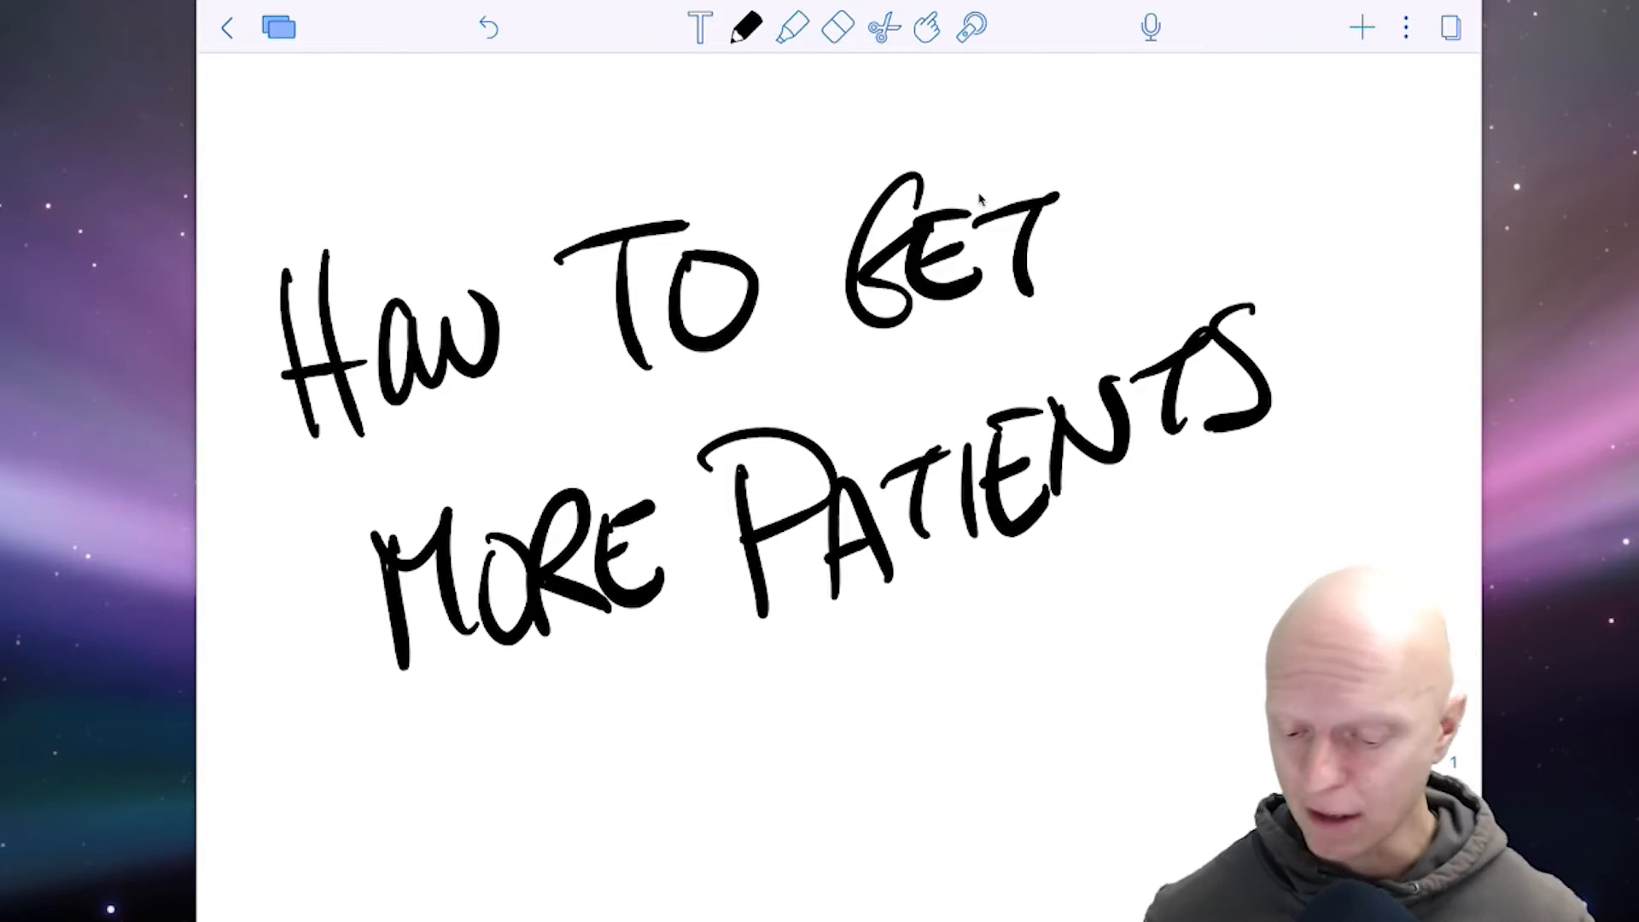
- Scroll past the title page to a blank area for the Paid/Free vs Slow/Fast quadrant grid
scroll(down, 3)
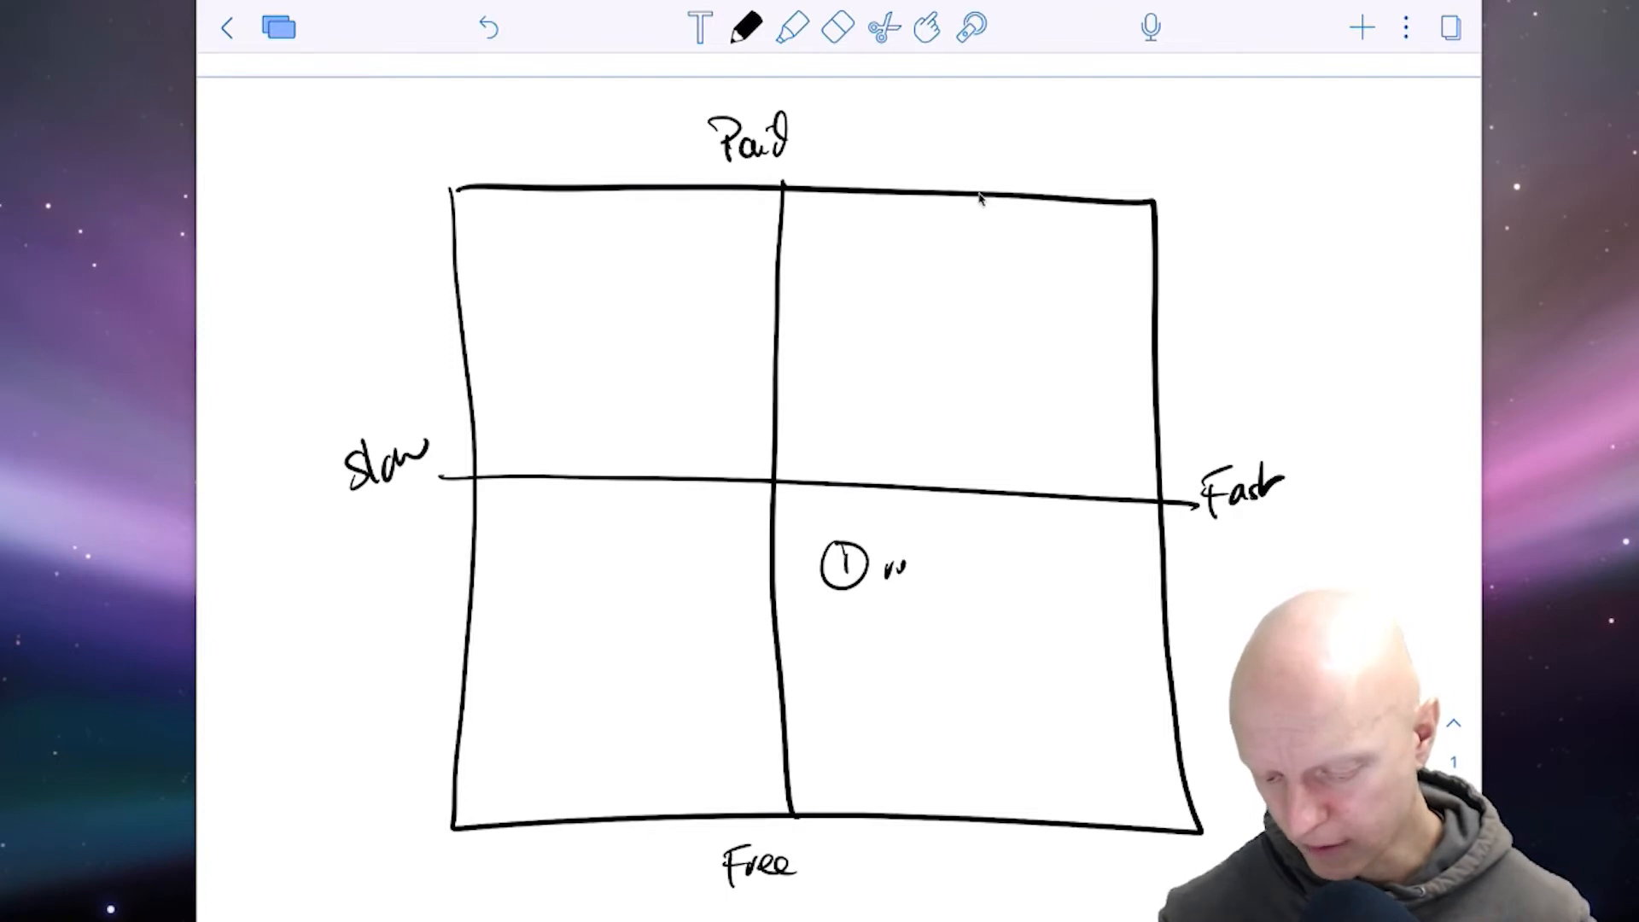
- Handwrite 'referrals' as item 1 and 'email' as item 2 in the Free/Fast quadrant
text(referrals)
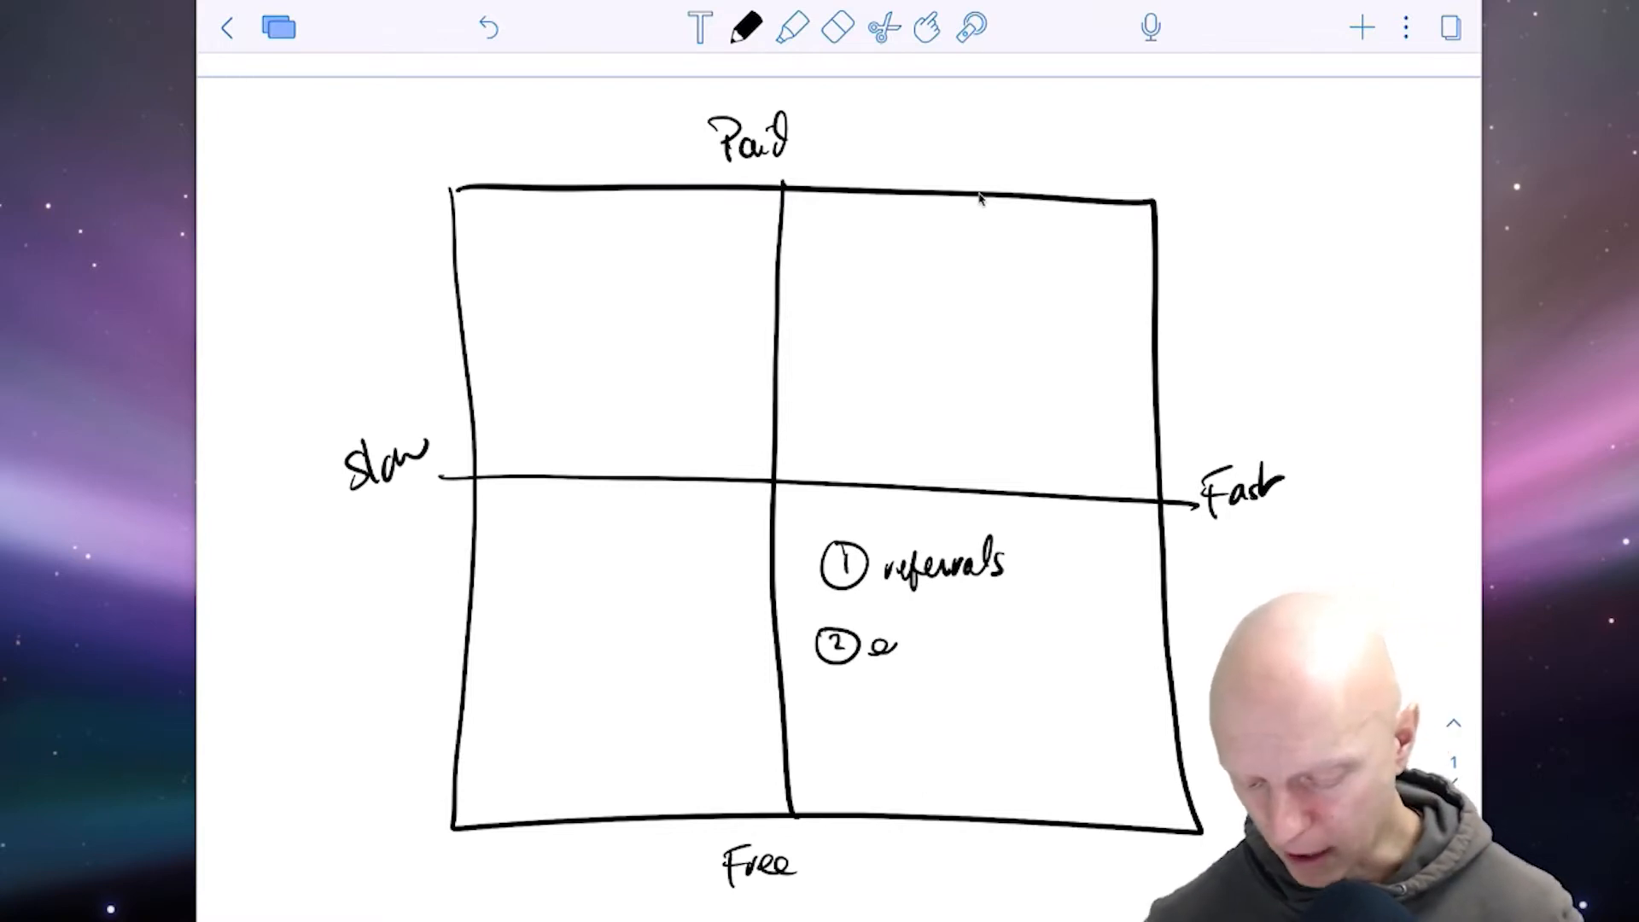
text(email)
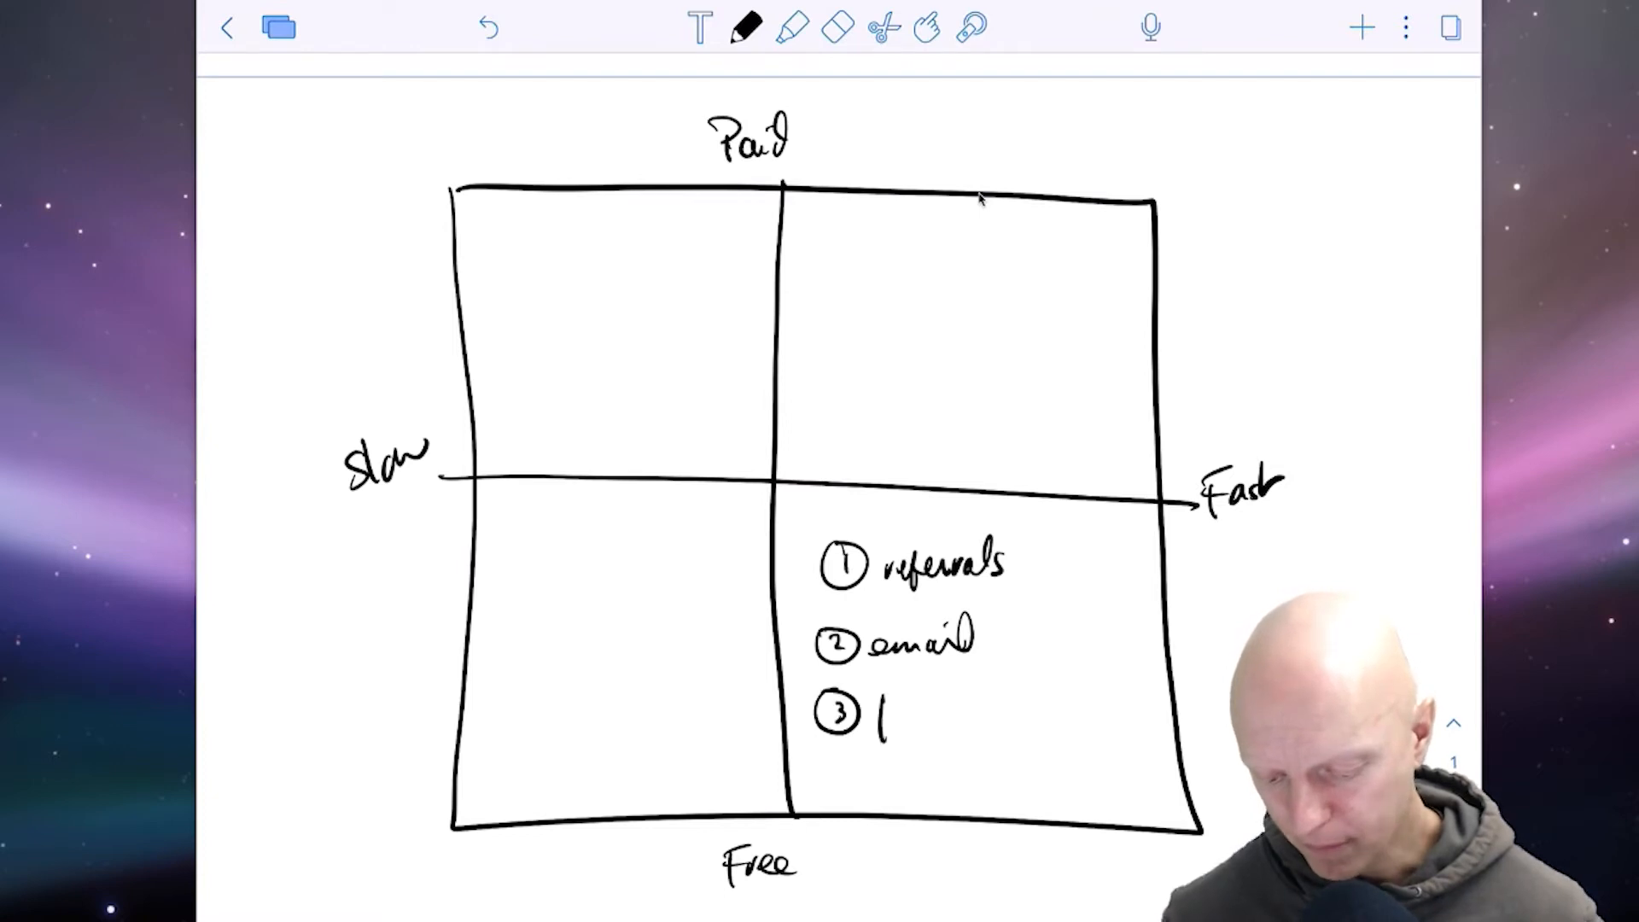
- Handwrite 'text' as item 3 in the Free/Fast quadrant
text(text)
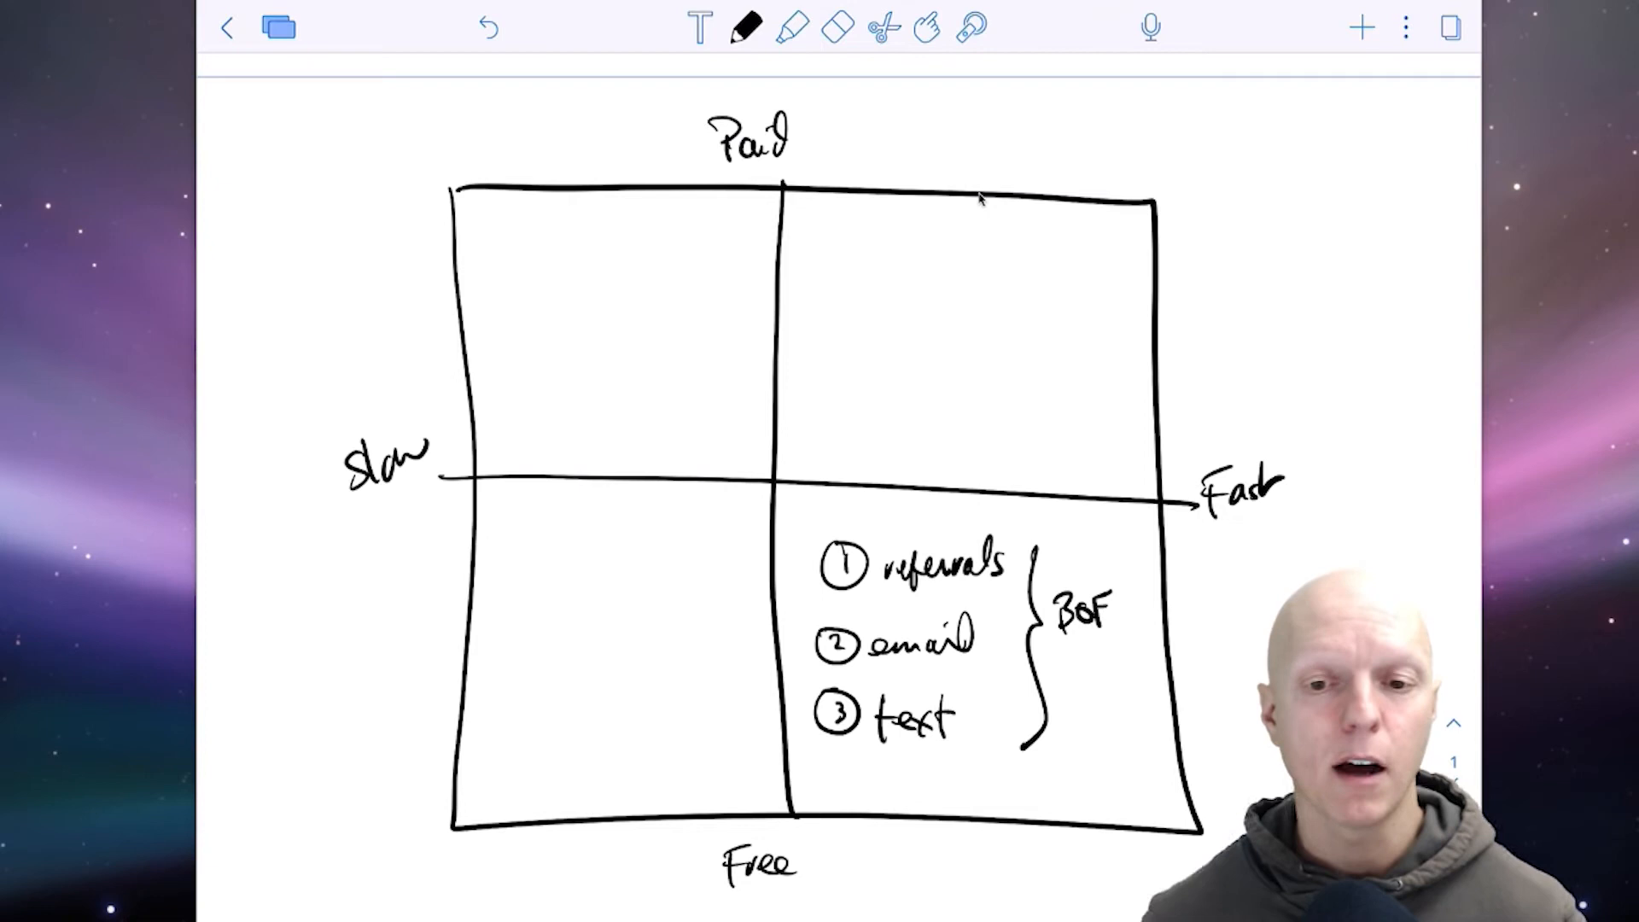
- Scroll to the funnel page and handwrite a label beside the MOF stage
scroll(down, 3)
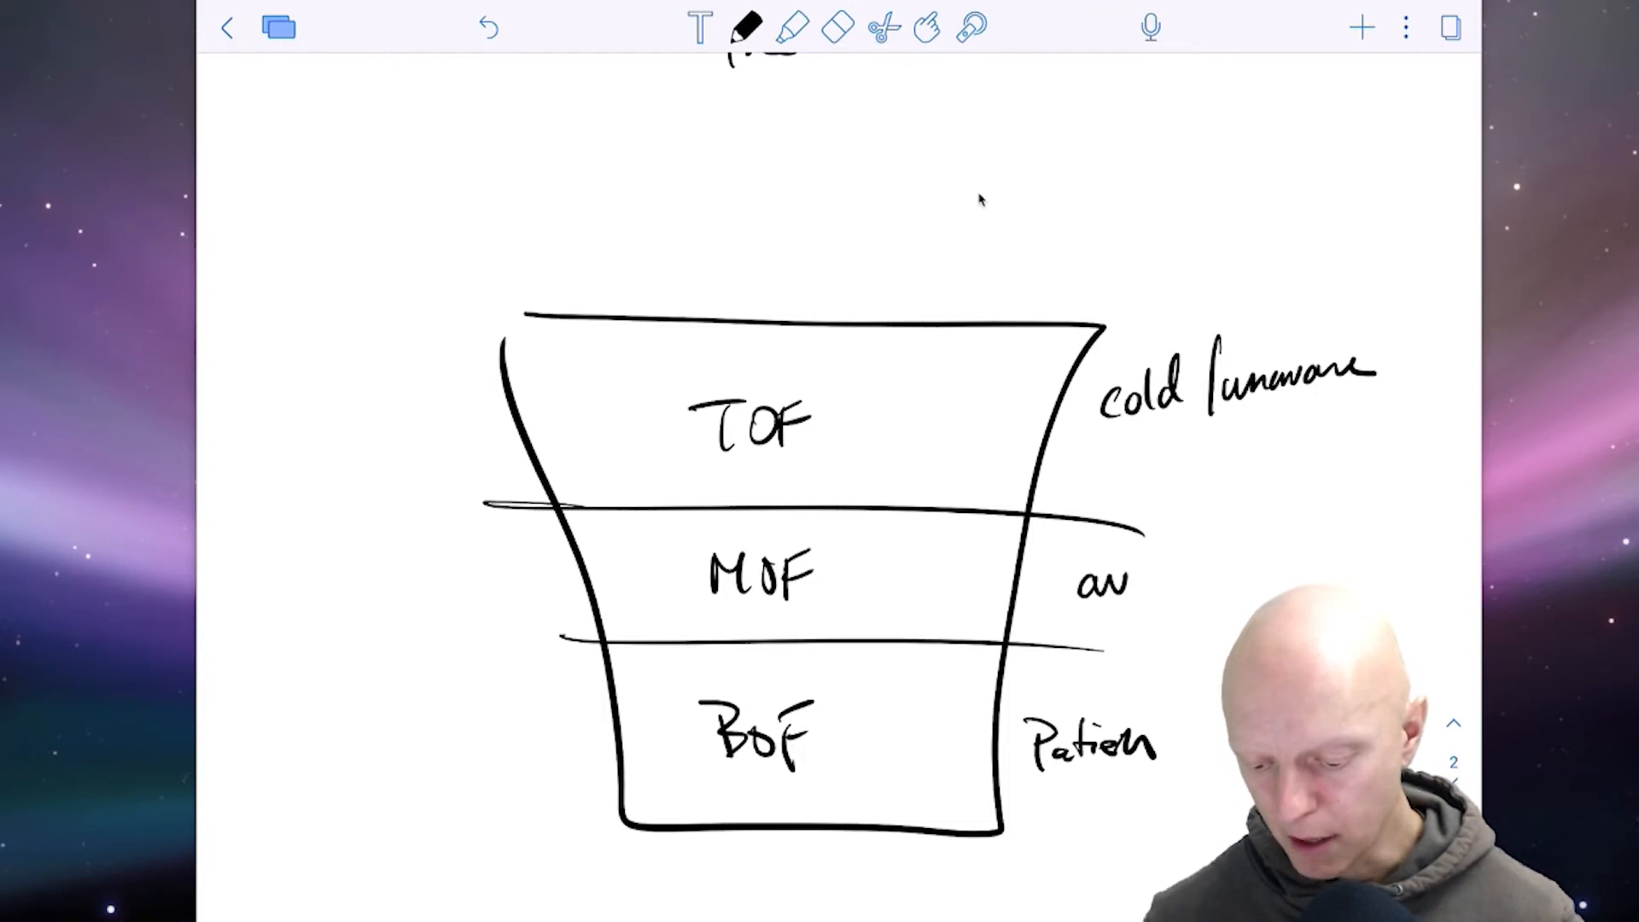
text(are)
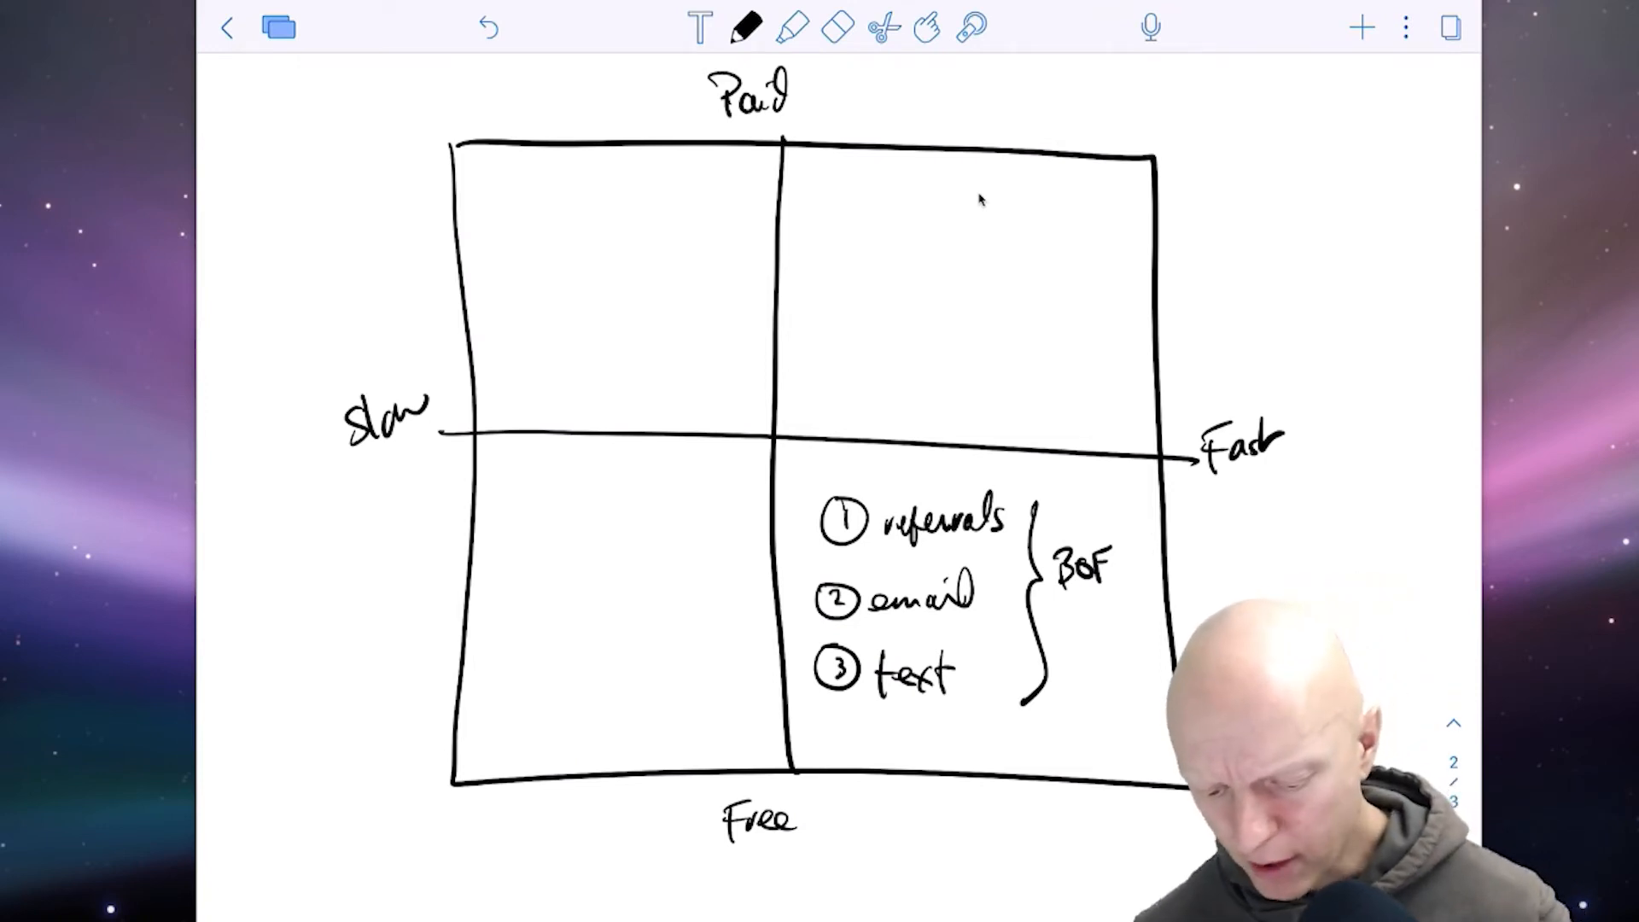
- Outline the Slow/Free quadrant with a thick translucent red highlight
click(792, 27)
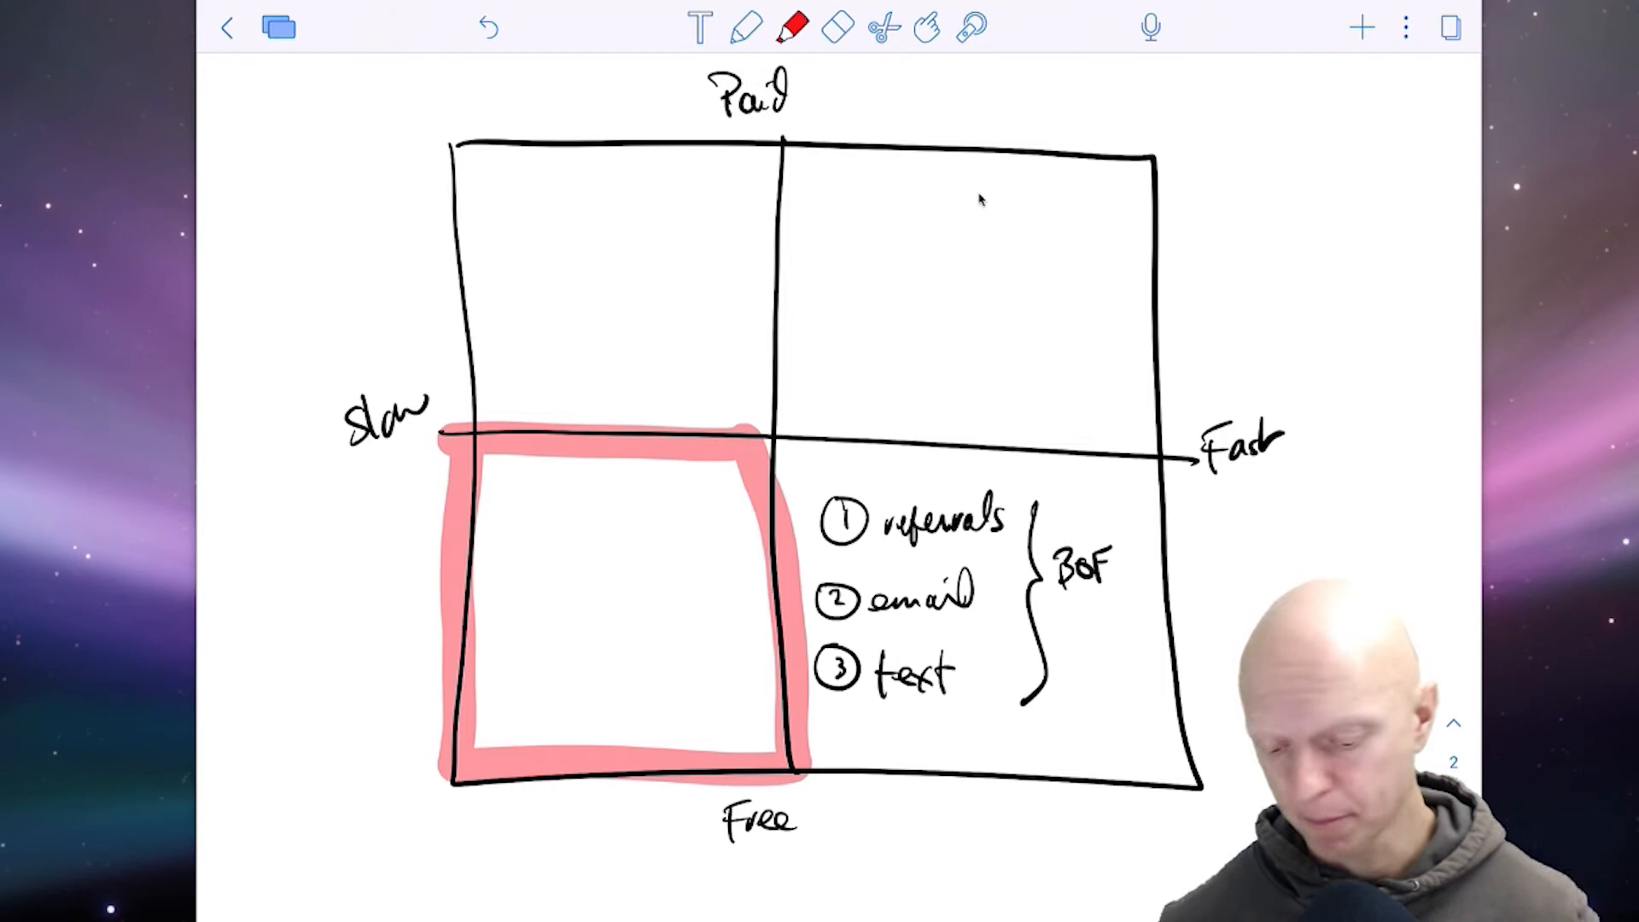
click(745, 26)
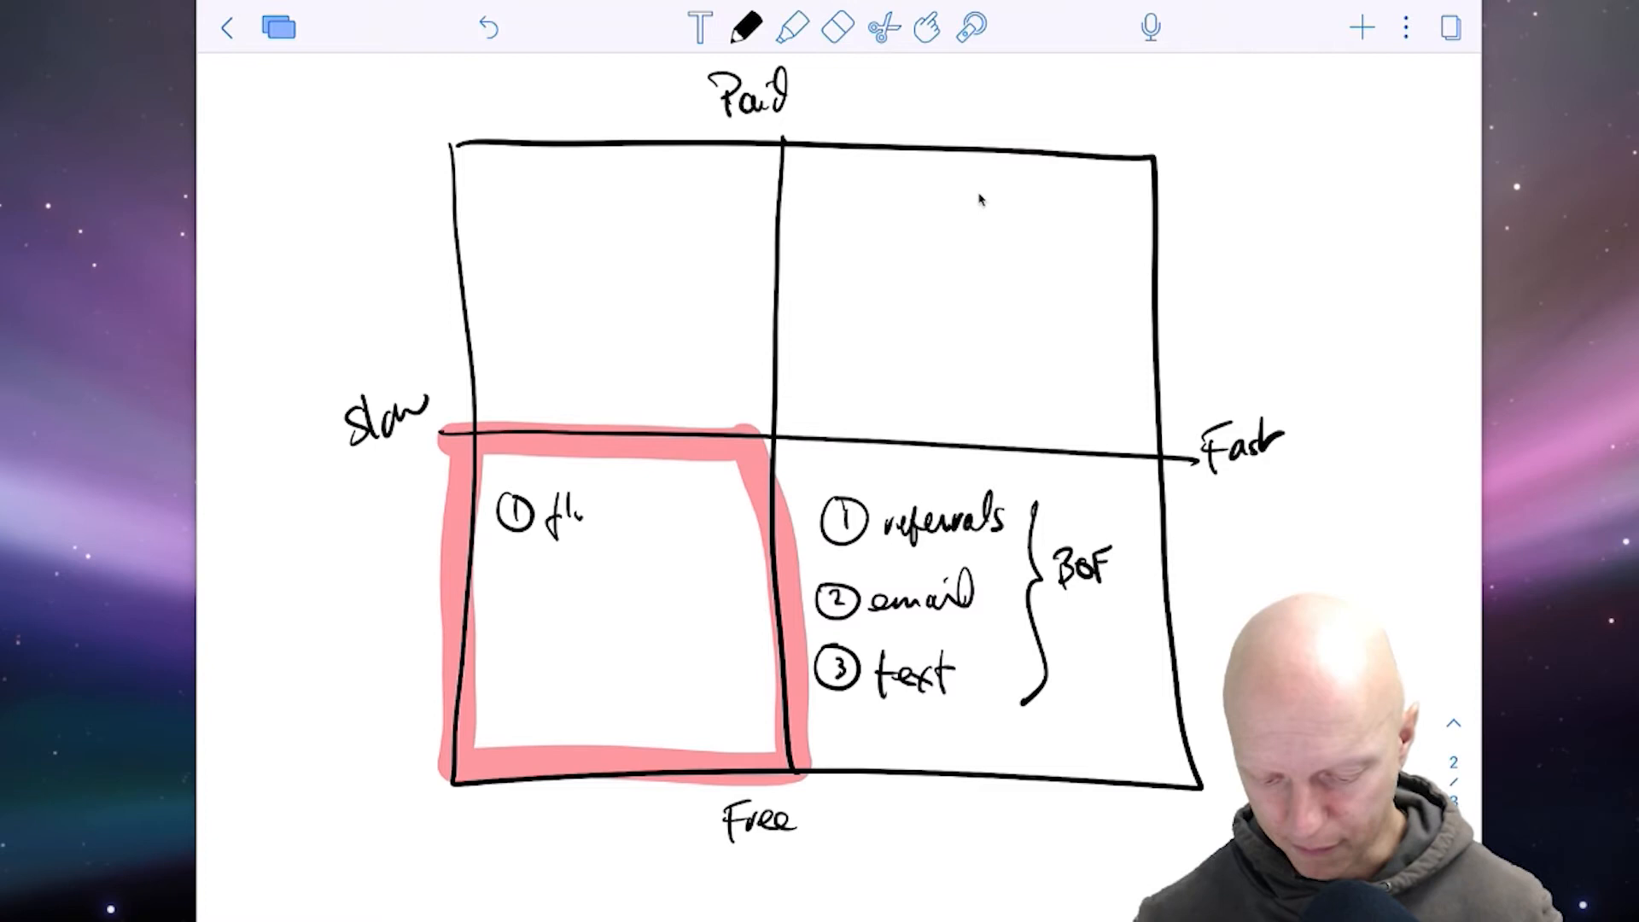
- Handwrite 'flyers' and 'lunch/learns' as items 1 and 2 in the Slow/Free quadrant
text(yers)
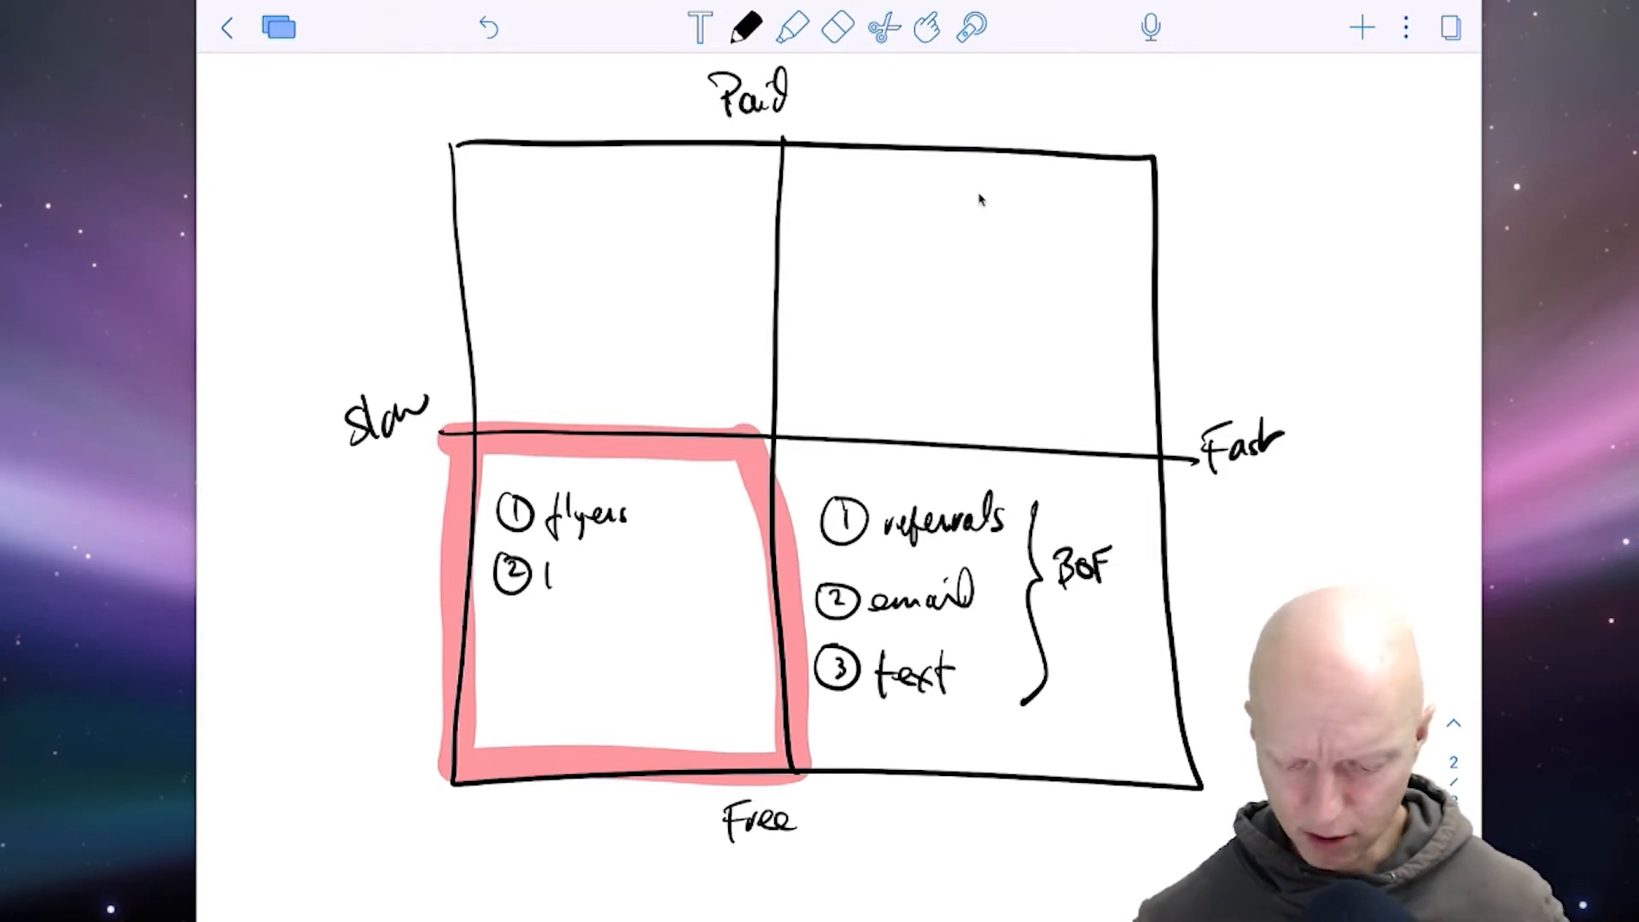
text(lunch/leans)
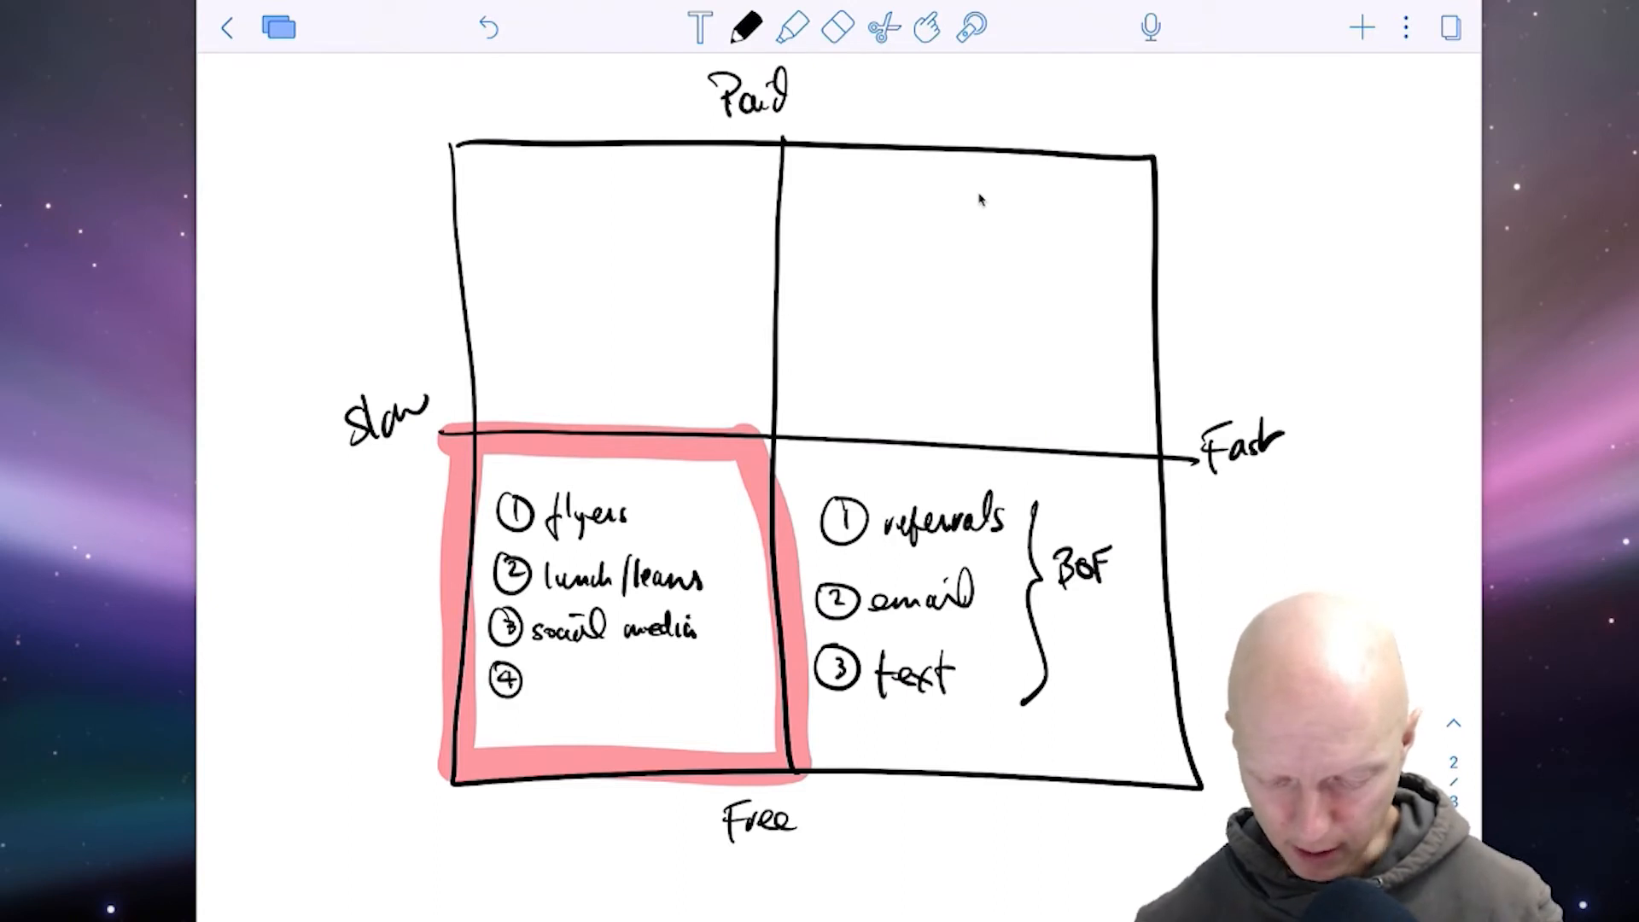
- Handwrite 'blog' as item 4 in the Slow/Free quadrant and begin a circled 5 below it
text(blog)
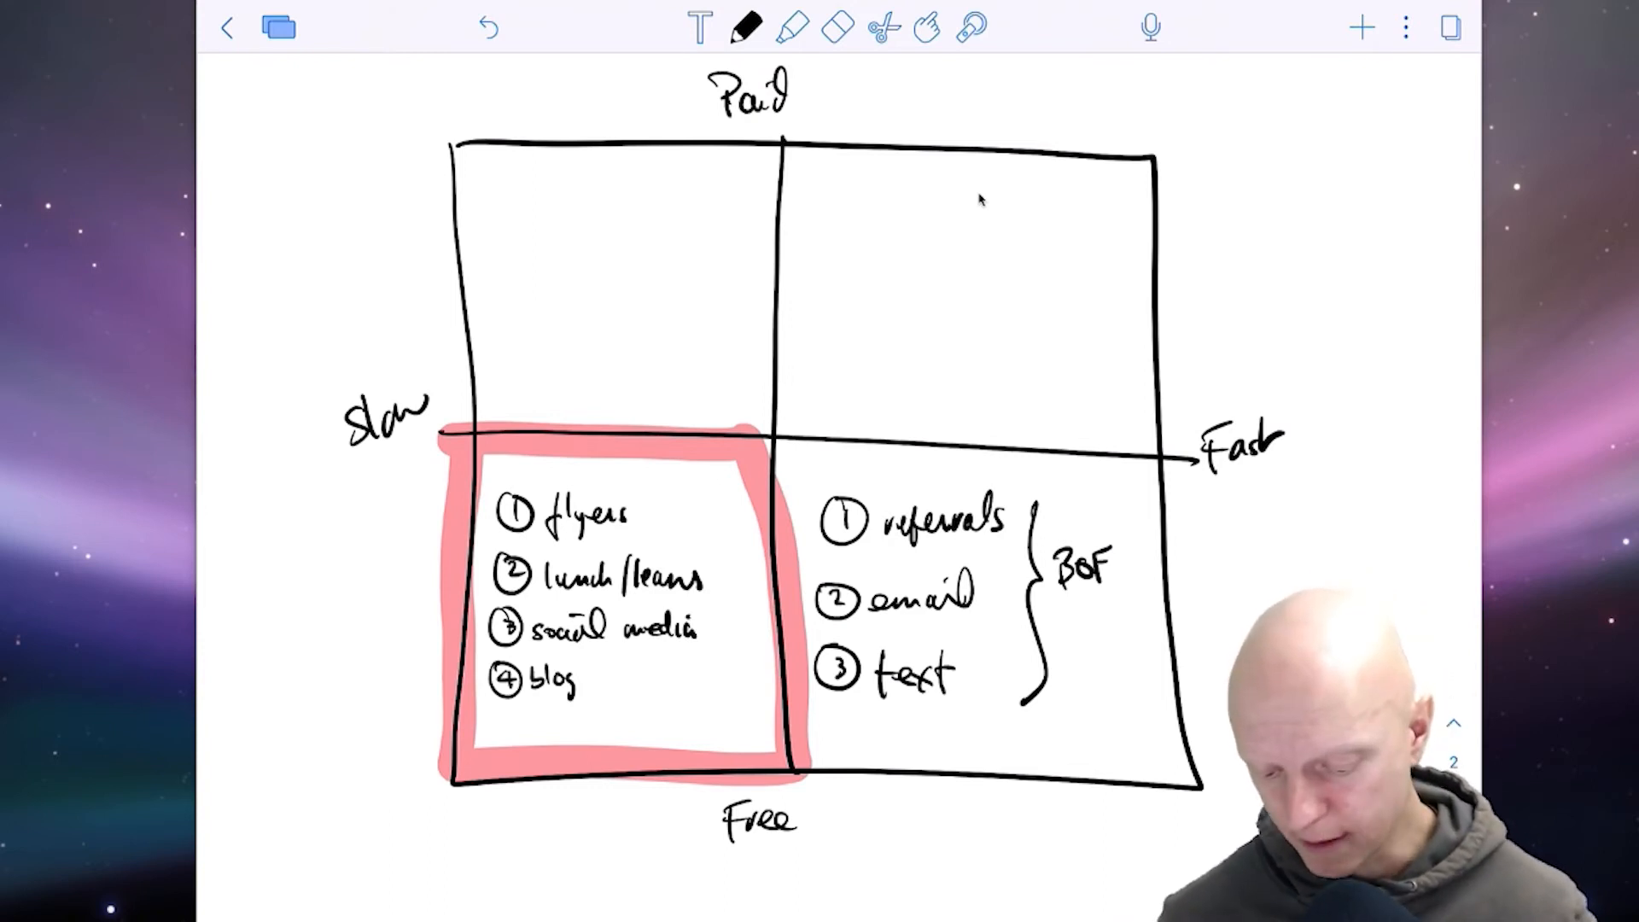
click(507, 723)
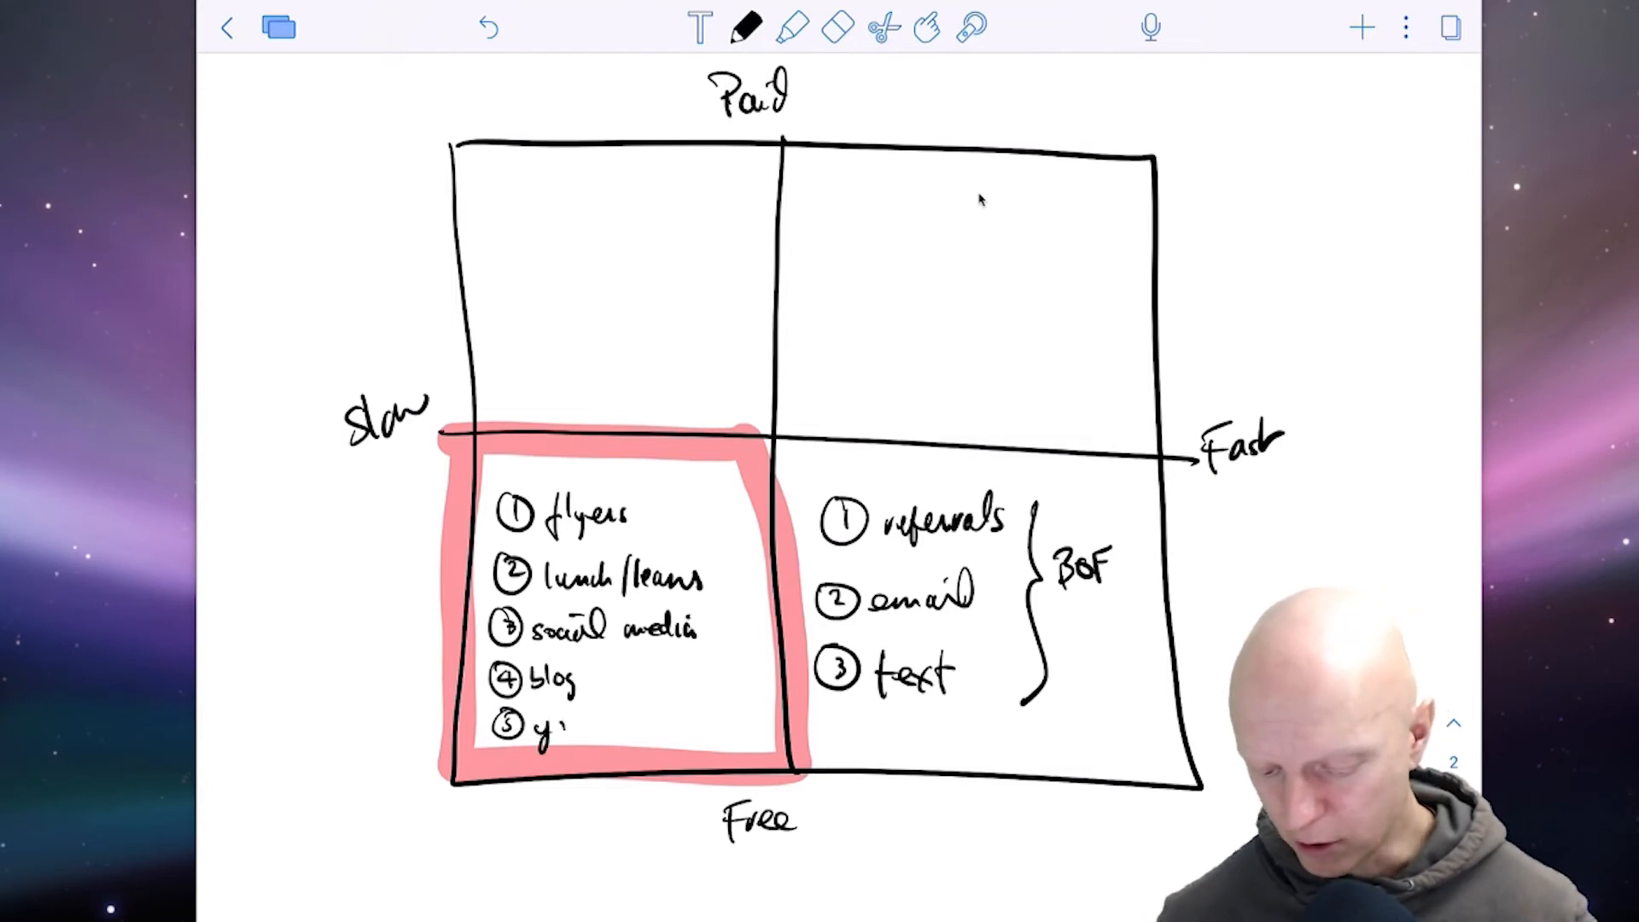
- Handwrite 'youtube' as item 5, then start '1 direct mail' in the Paid/Slow quadrant
text(youtube)
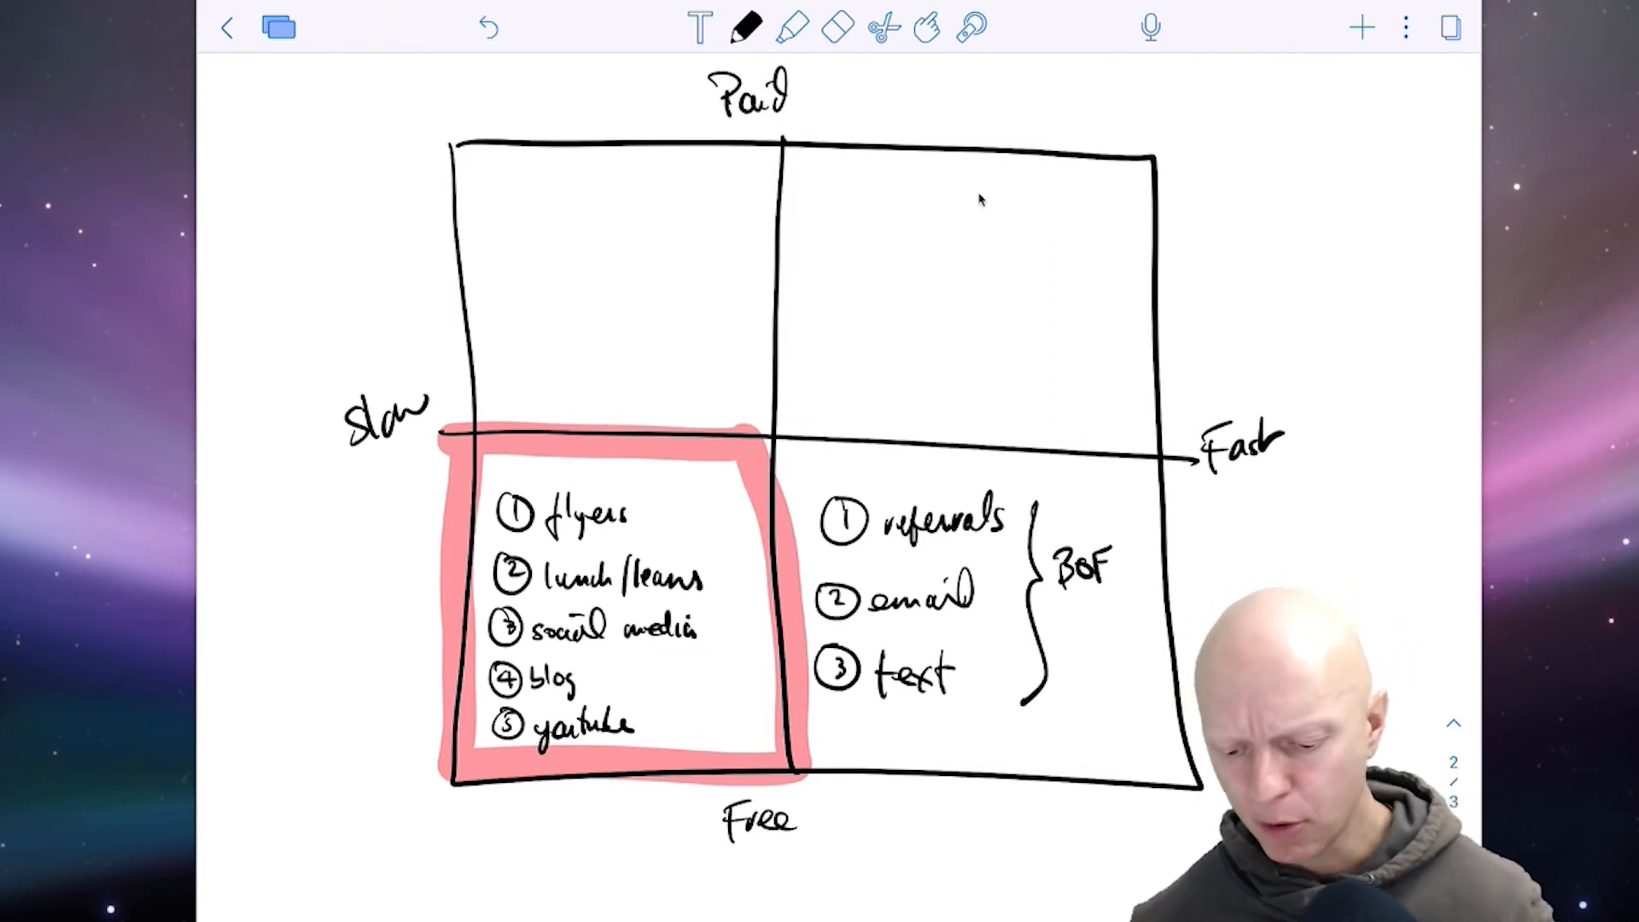
click(507, 191)
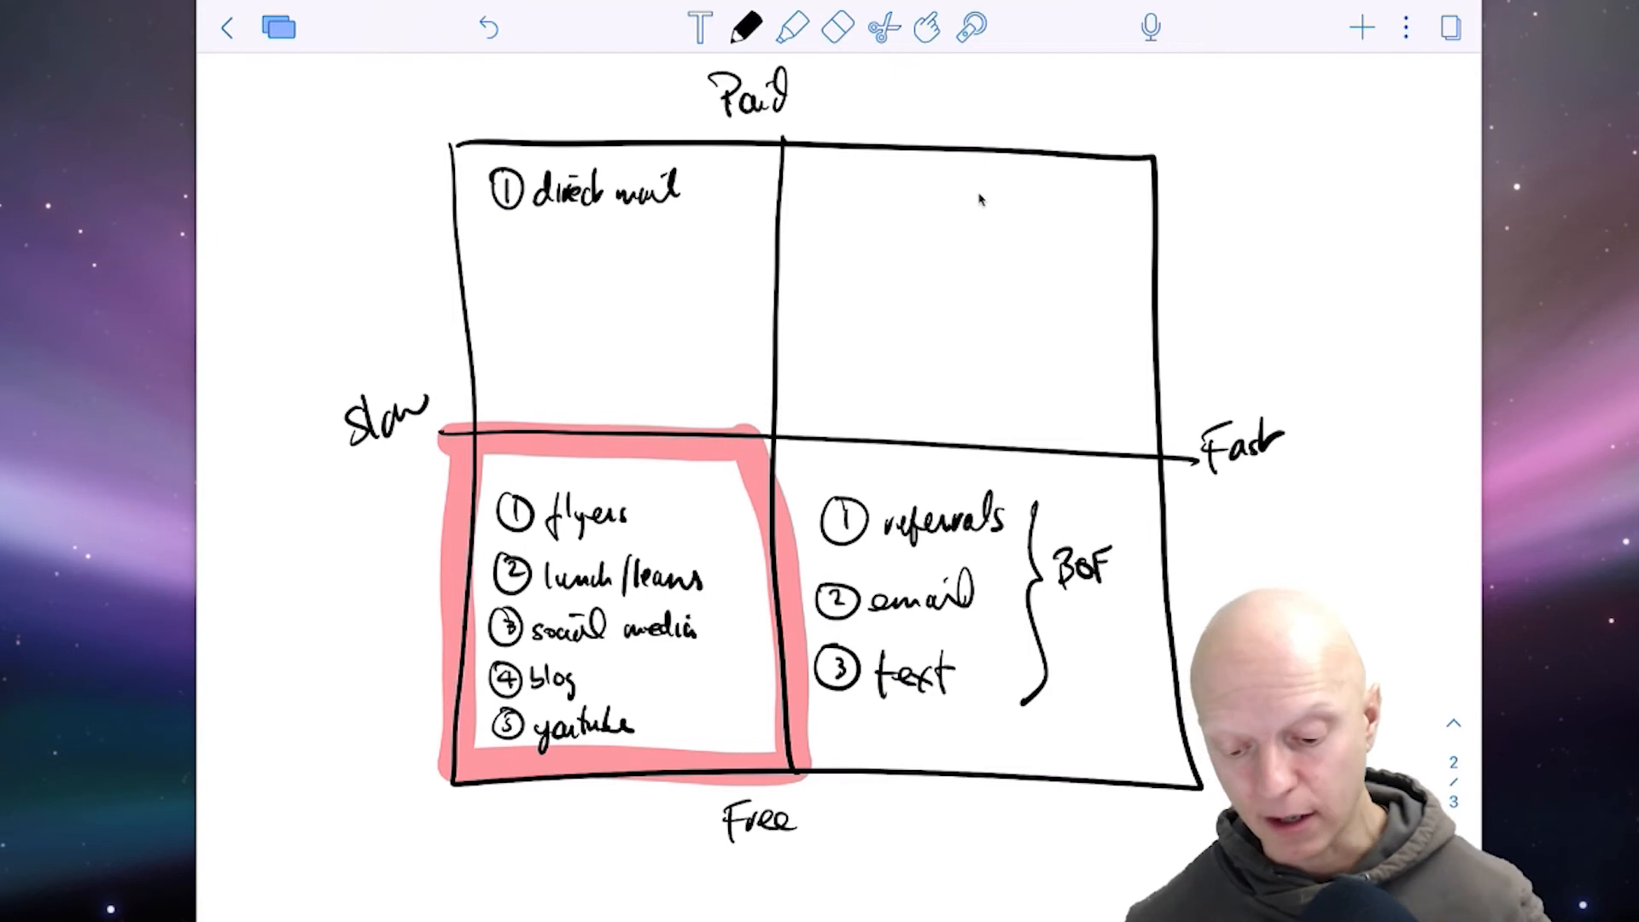
- Highlight the Paid/Slow quadrant, then write a circled 1 in the Paid/Fast quadrant
click(792, 27)
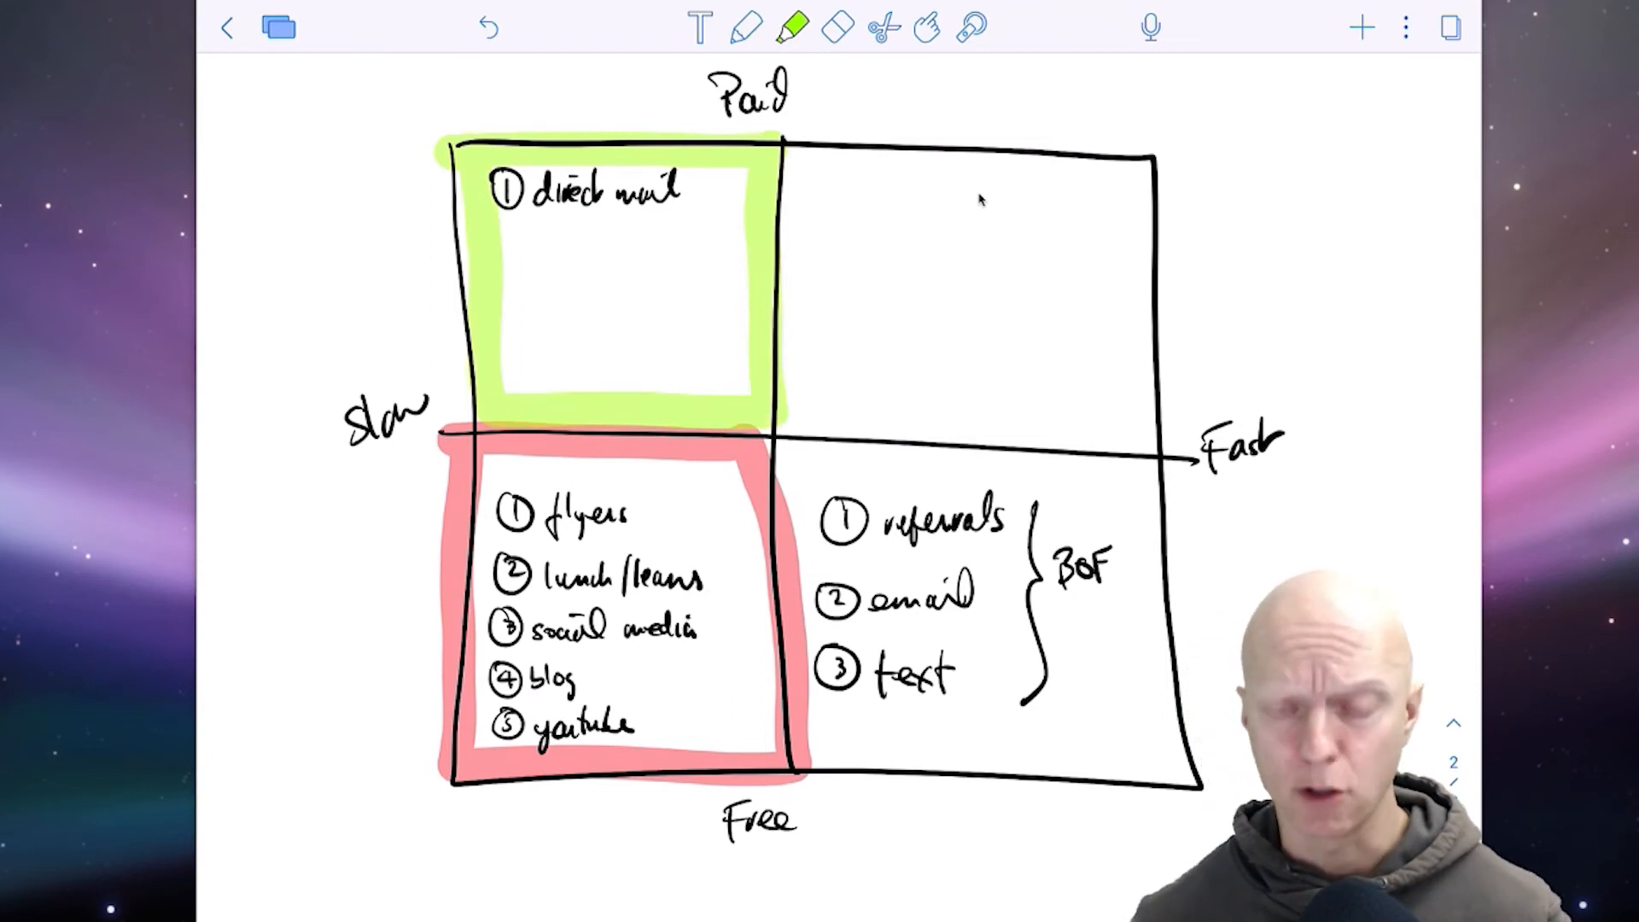
click(745, 26)
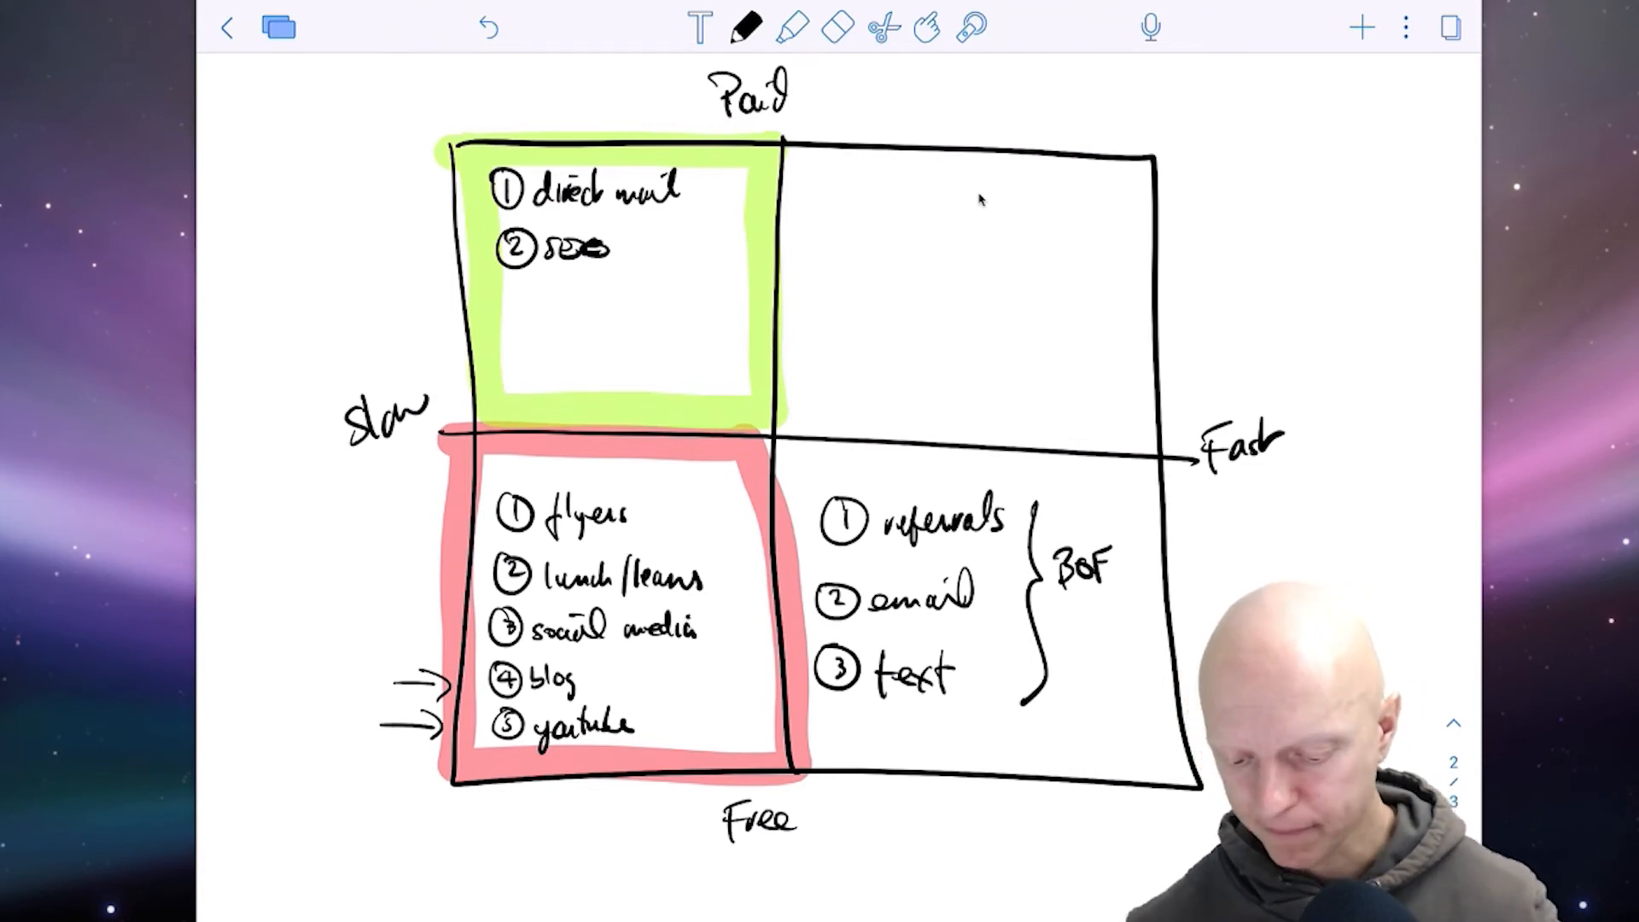
click(829, 196)
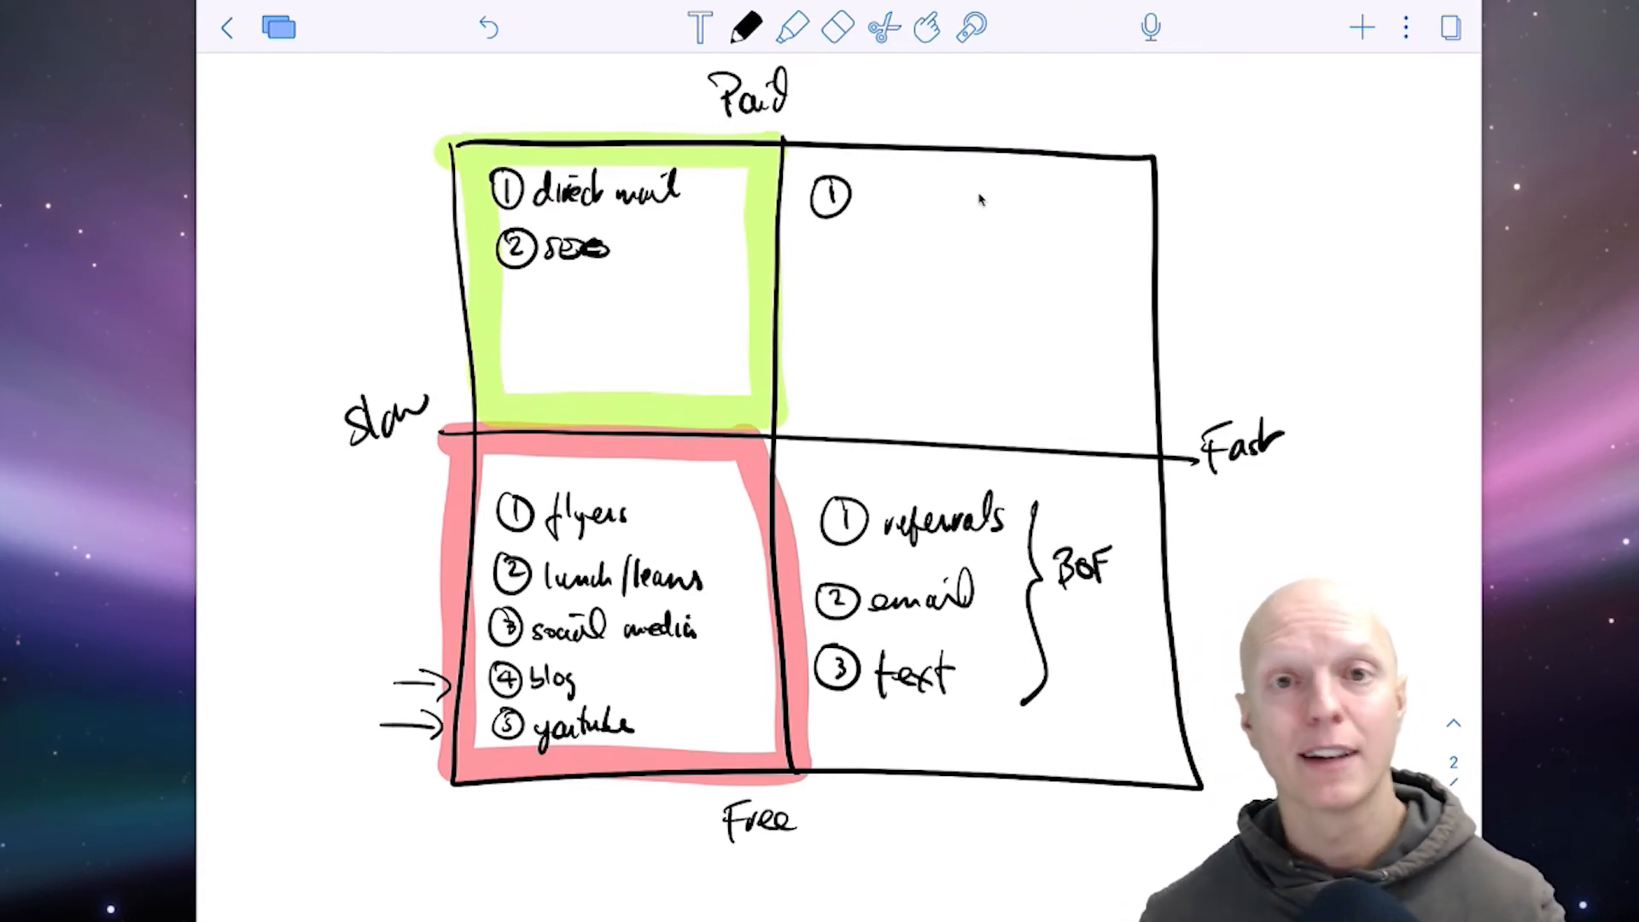
- Outline the Paid/Fast quadrant in green highlight and write 'FB ads' as item 1
click(788, 27)
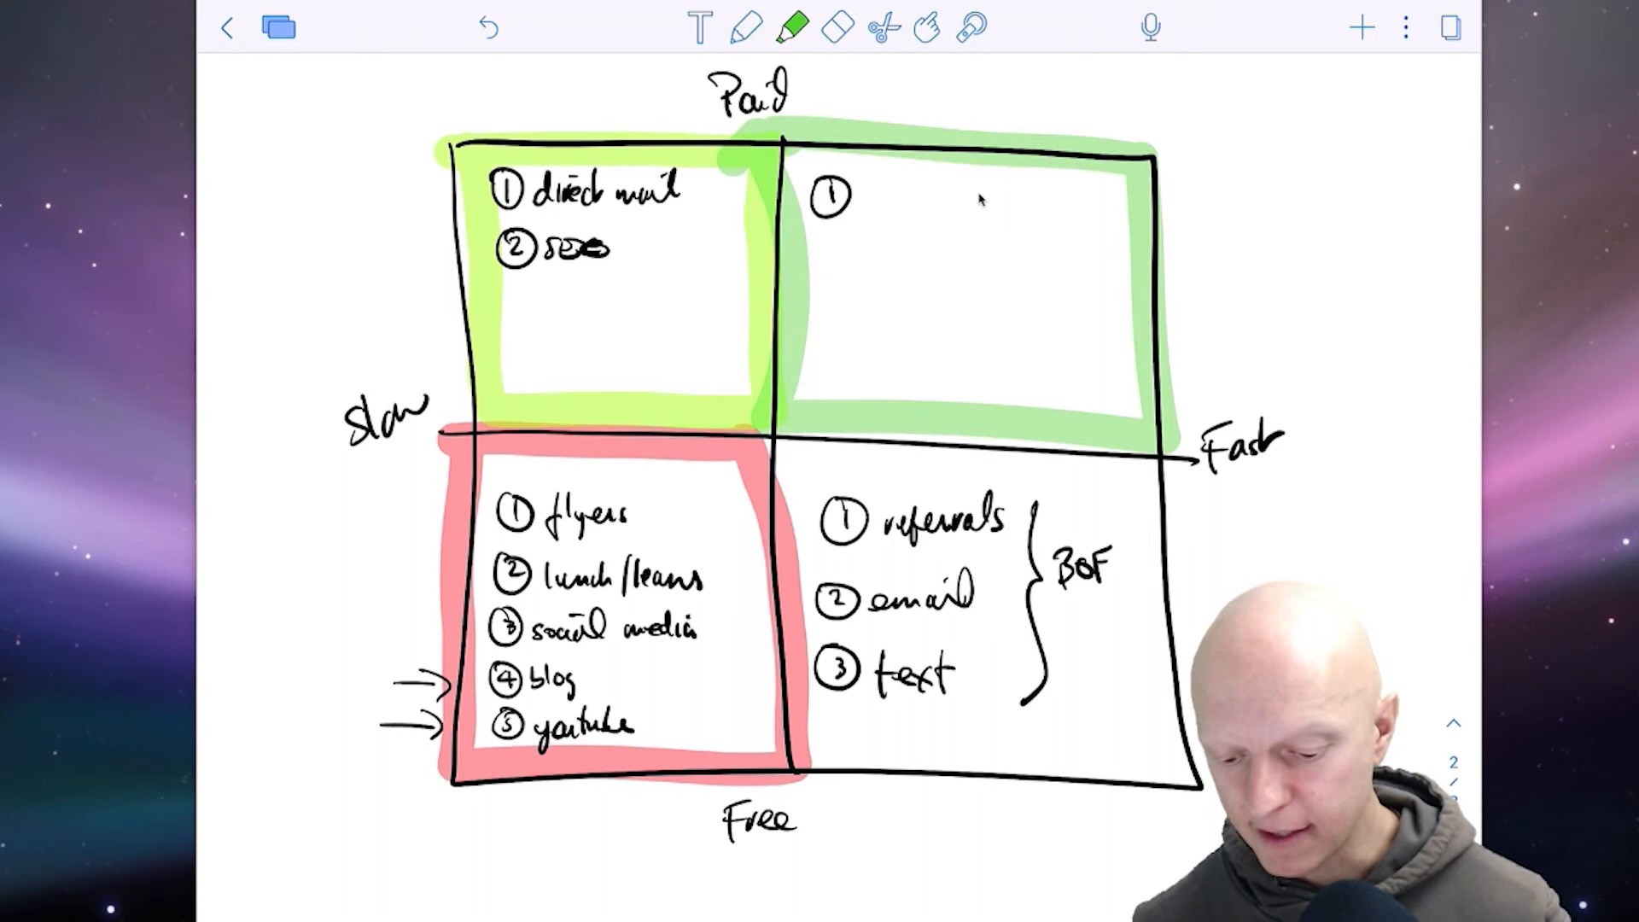
click(746, 27)
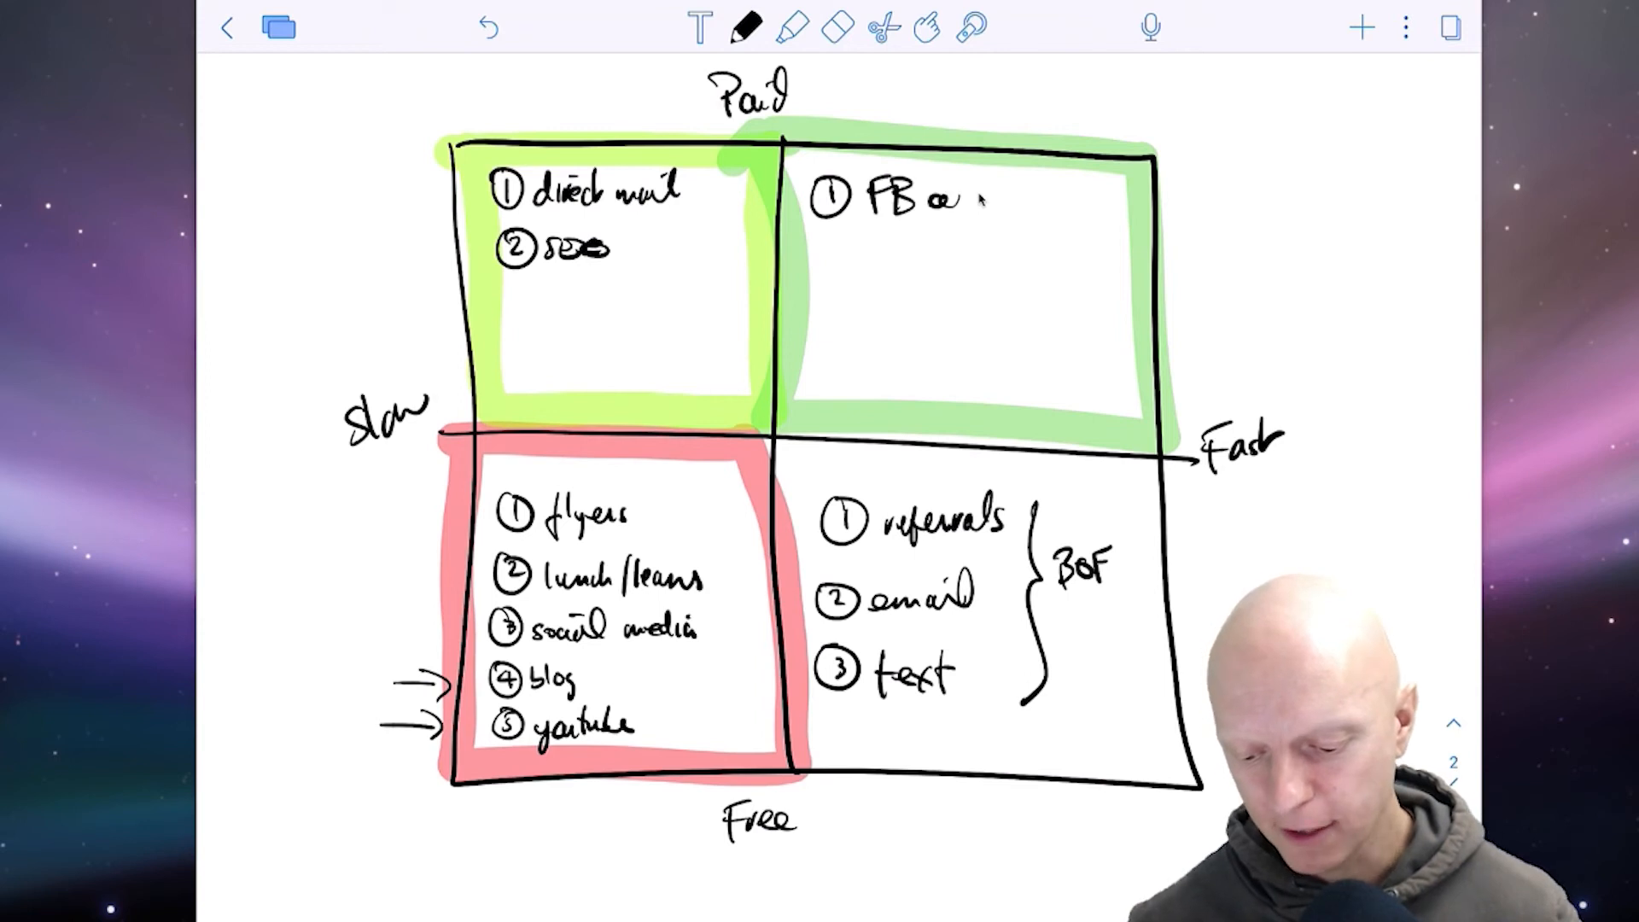
text(ads)
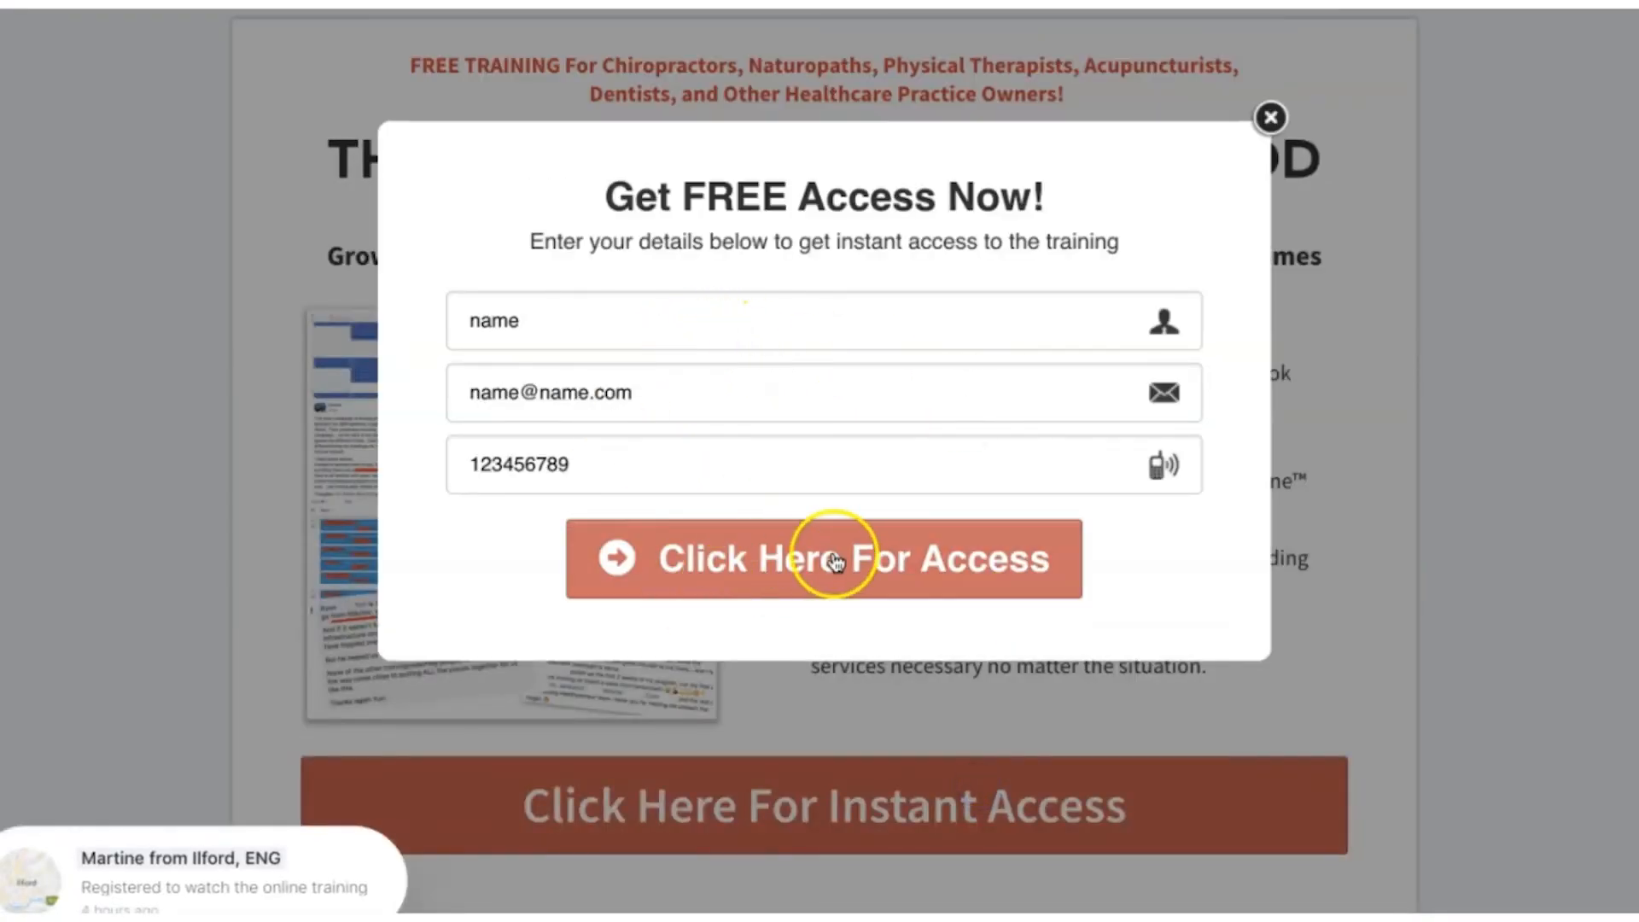
- Submit the access form via 'Click Here For Access' and scroll the training page to its video
click(824, 559)
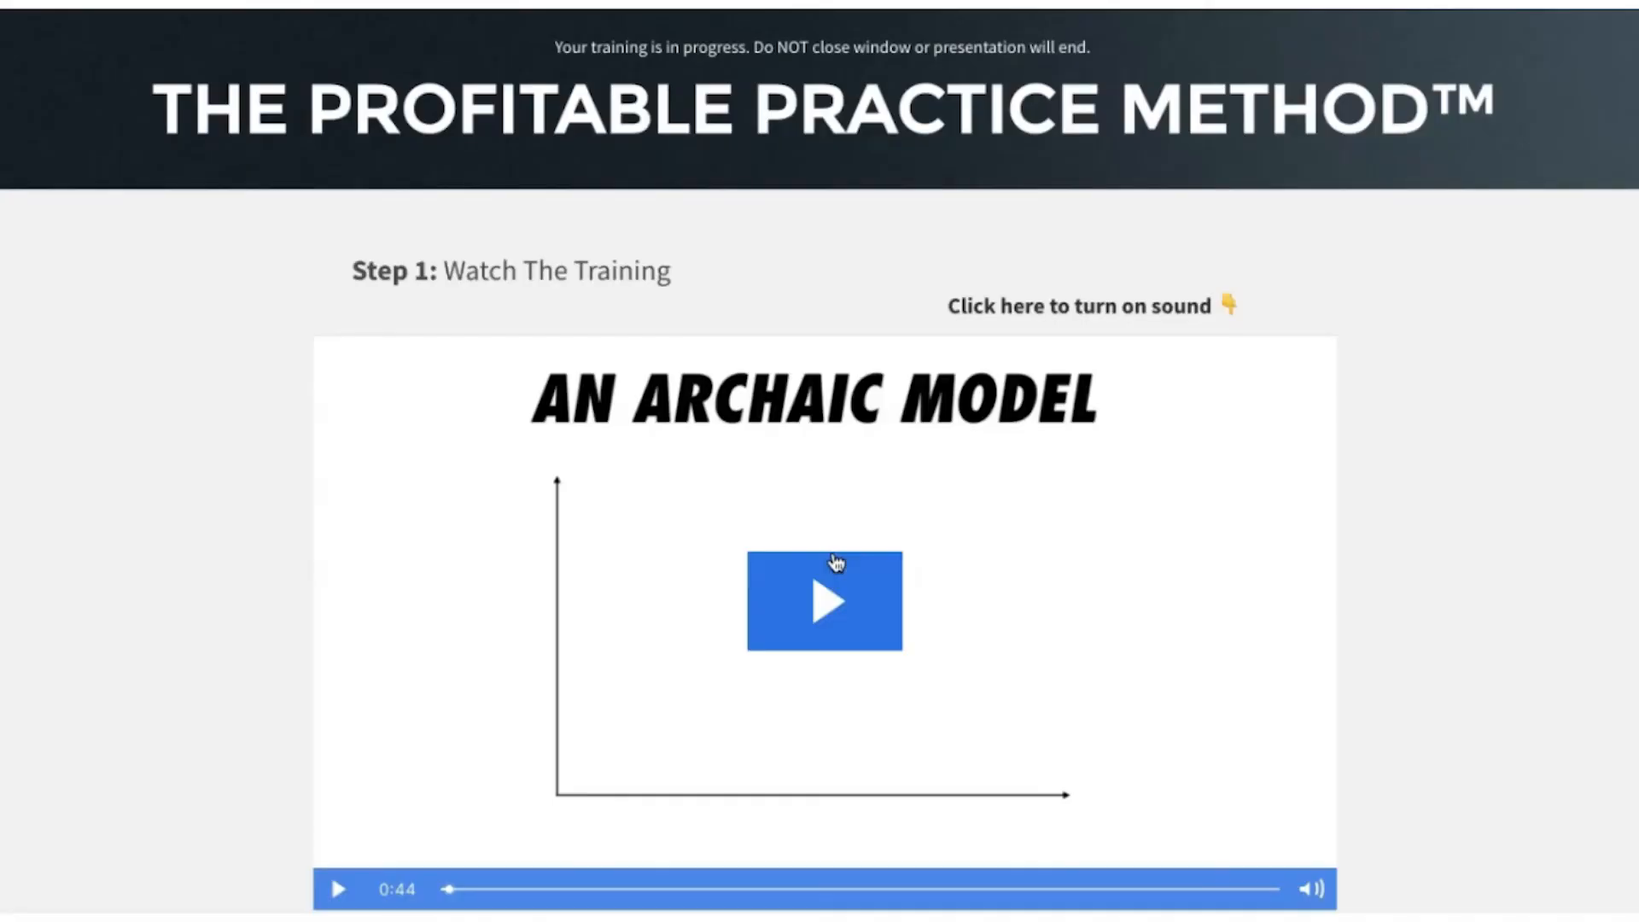
scroll(down, 3)
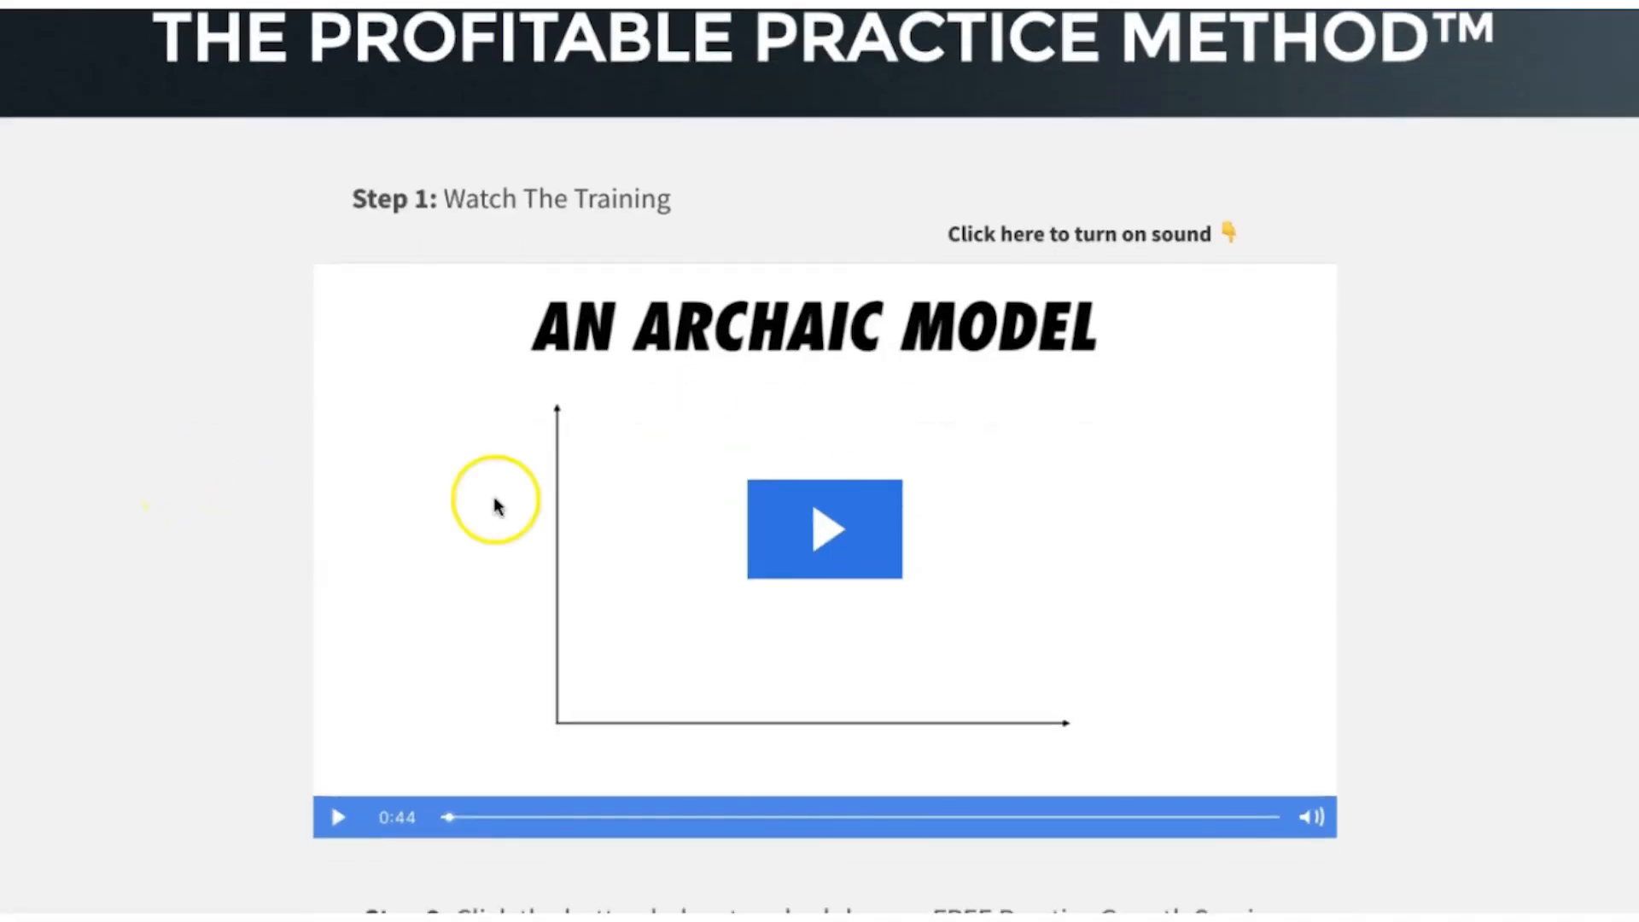